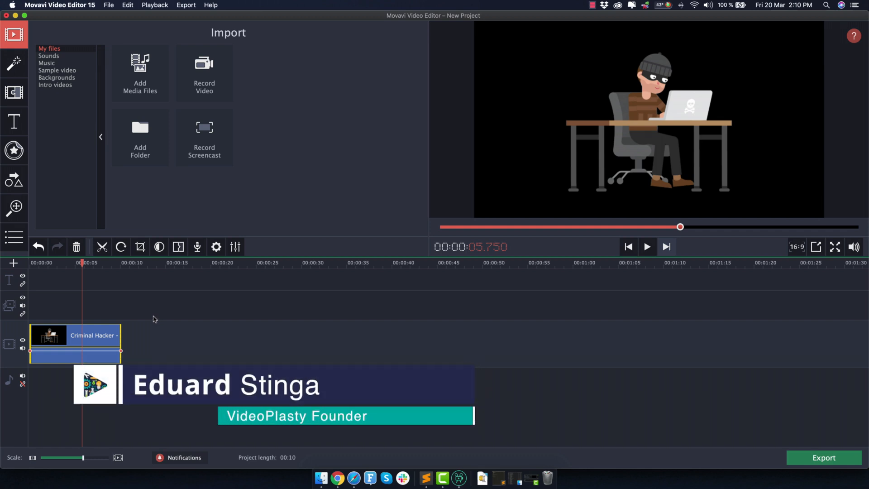
{"action": "mouse_move", "coordinate": [71, 268]}
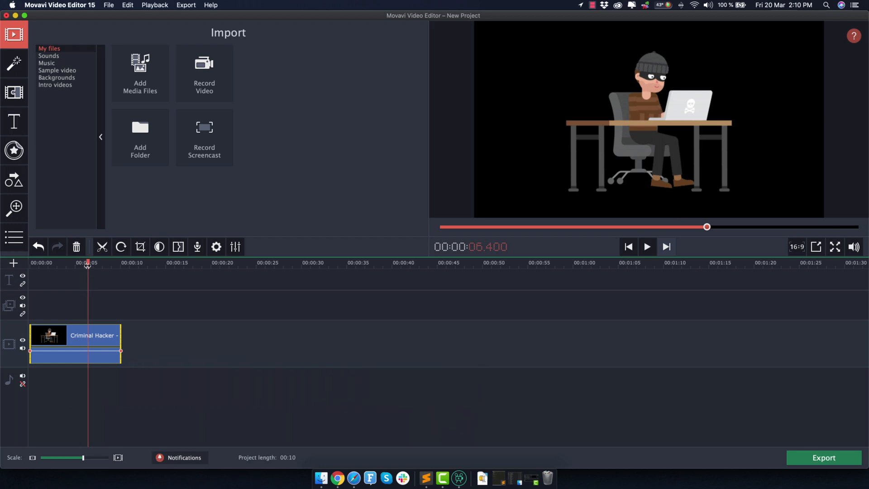
{"action": "mouse_move", "coordinate": [76, 268]}
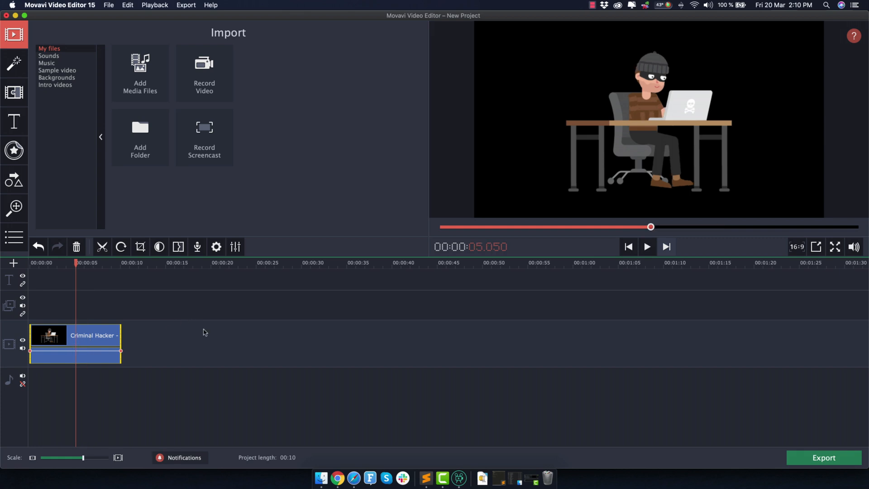
{"action": "mouse_move", "coordinate": [691, 136]}
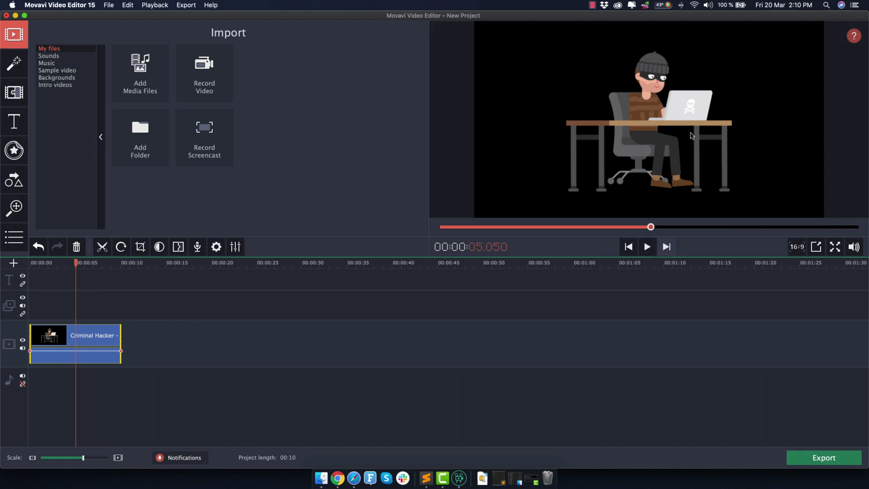
{"action": "mouse_move", "coordinate": [742, 80]}
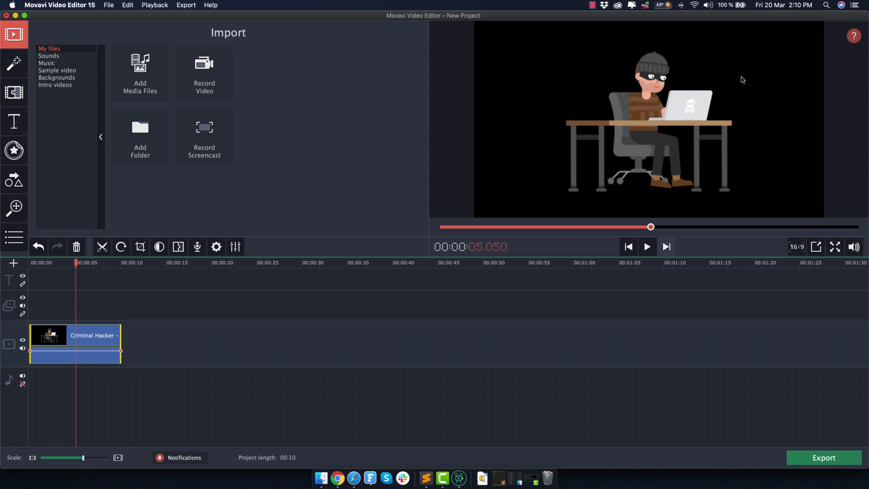
{"action": "mouse_move", "coordinate": [600, 98]}
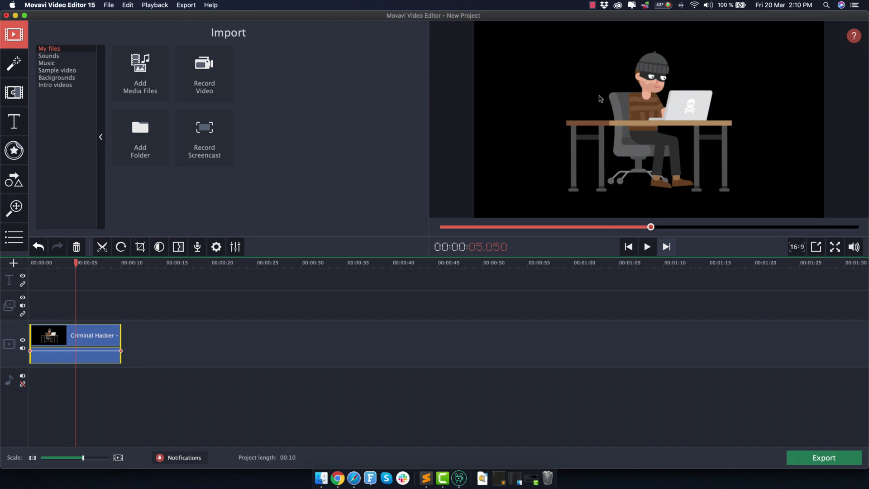
{"action": "mouse_move", "coordinate": [795, 140]}
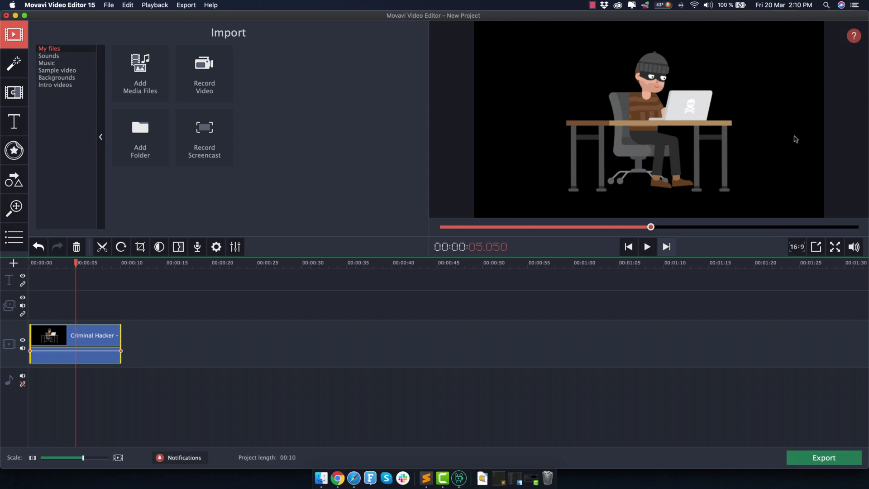
{"action": "mouse_move", "coordinate": [786, 143]}
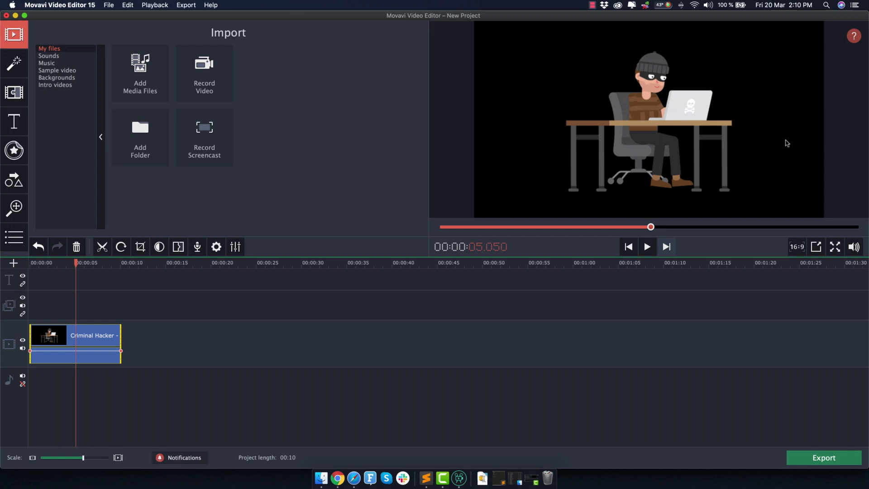
{"action": "mouse_move", "coordinate": [380, 123]}
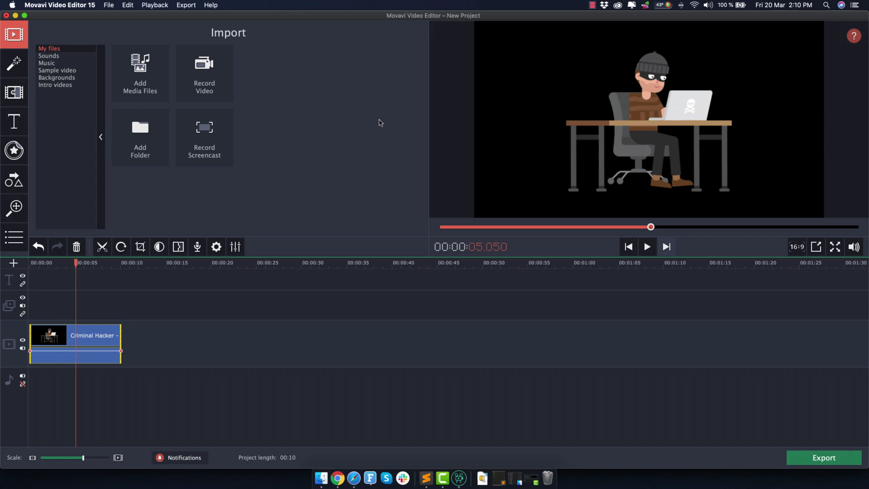
{"action": "mouse_move", "coordinate": [261, 134]}
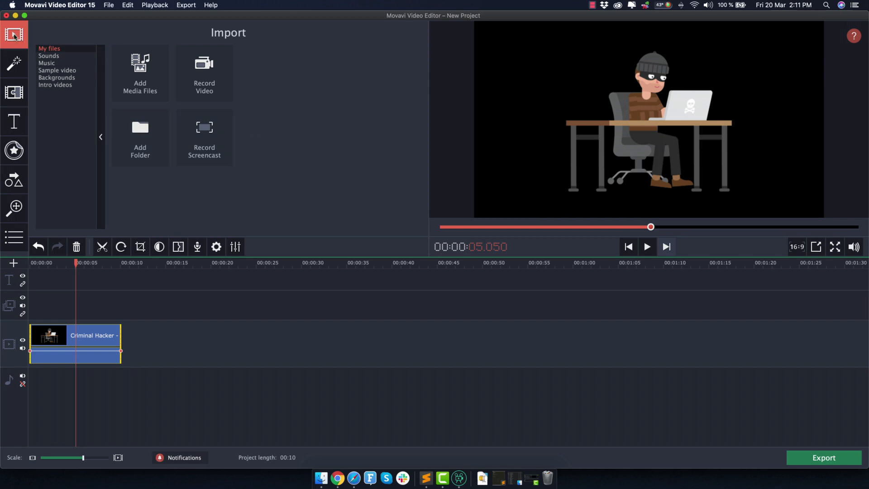
{"action": "mouse_move", "coordinate": [13, 35]}
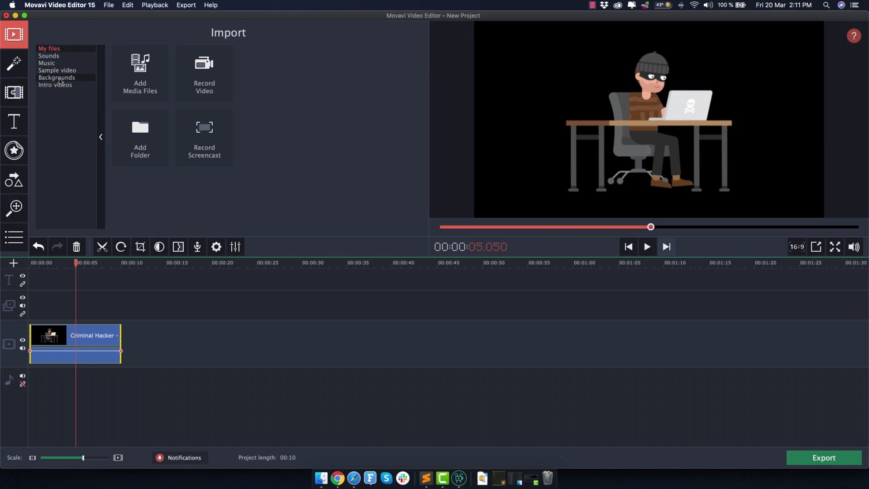
- Add the plain White background from Import > Backgrounds beneath the Criminal Hacker clip
{"action": "left_click", "coordinate": [56, 76]}
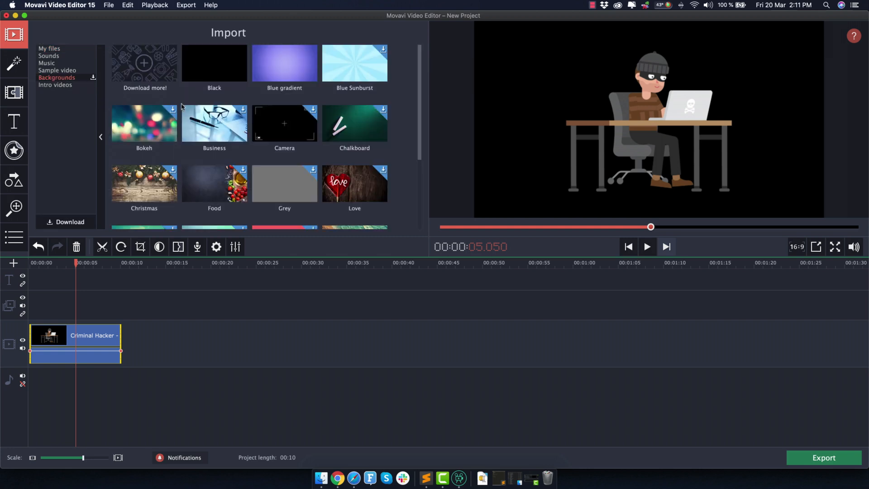
{"action": "scroll", "scroll_direction": "down", "scroll_amount": 3}
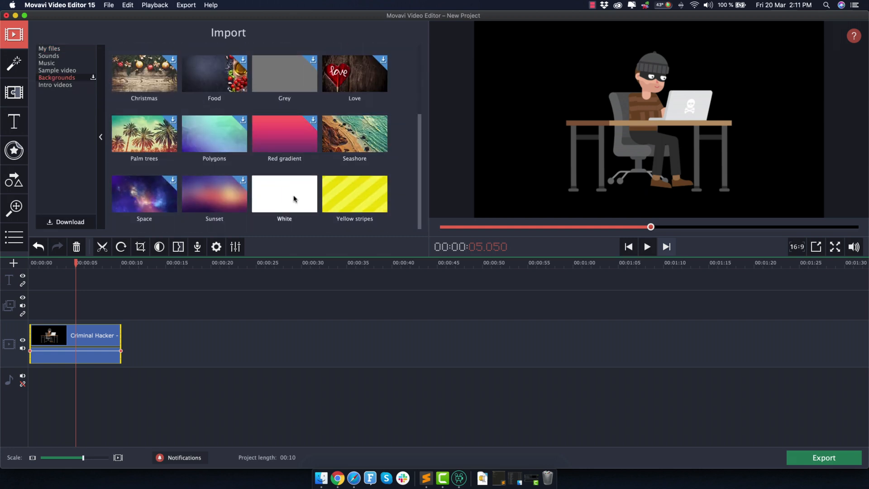
{"action": "left_click", "coordinate": [646, 246]}
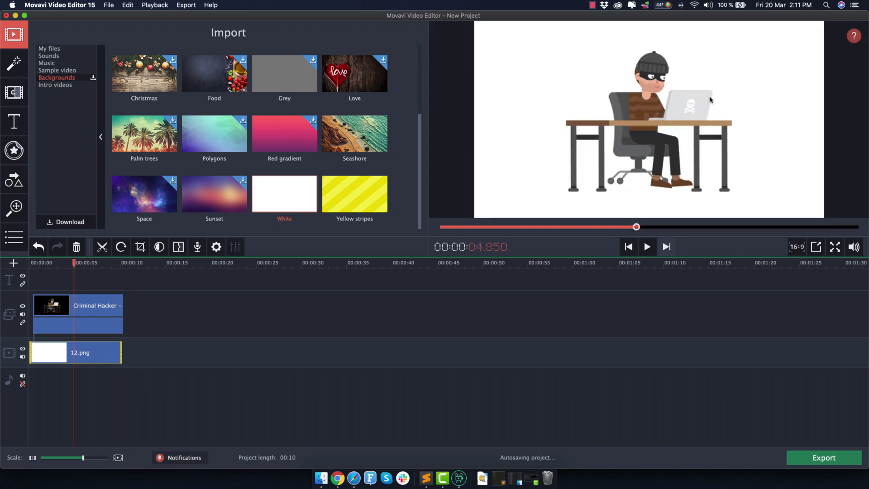
{"action": "mouse_move", "coordinate": [731, 82]}
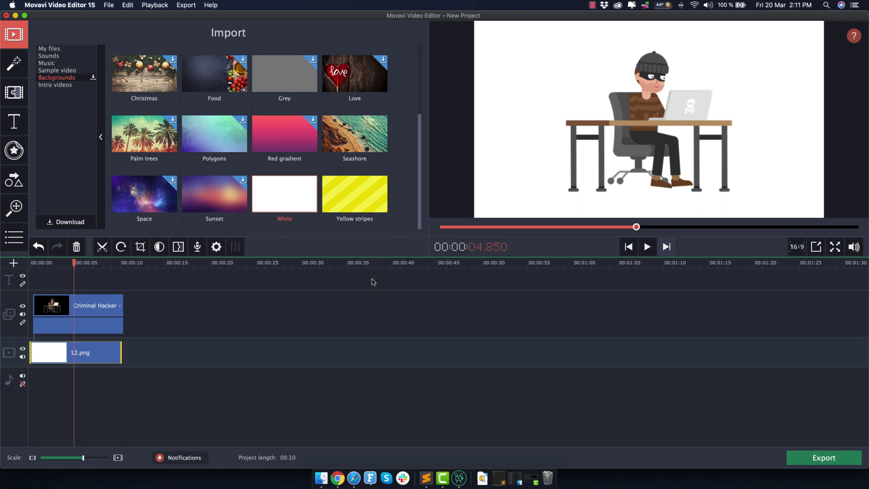
{"action": "mouse_move", "coordinate": [92, 344]}
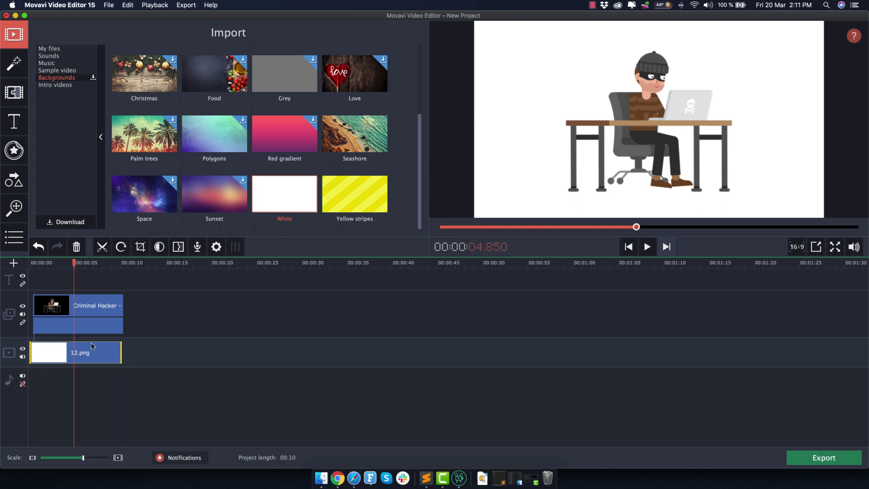
{"action": "mouse_move", "coordinate": [92, 350]}
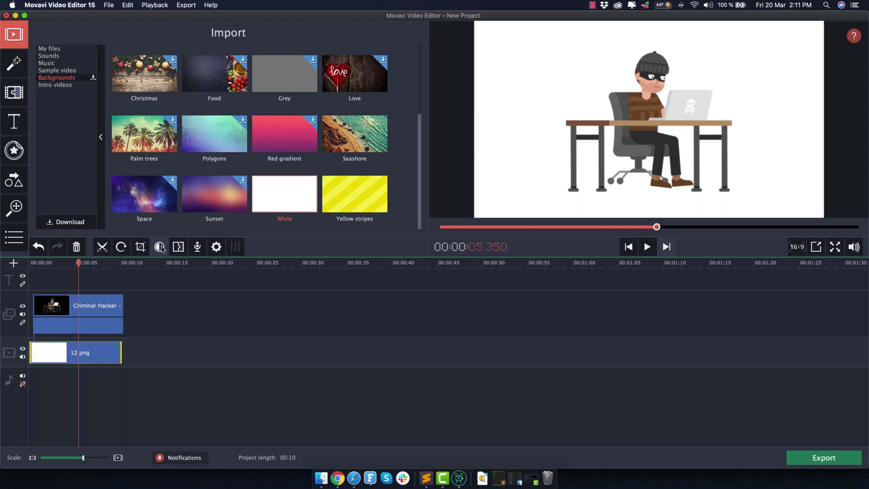
- Show the Color Adjustments panel for the 12.png background clip, all values at defaults
{"action": "left_click", "coordinate": [159, 246]}
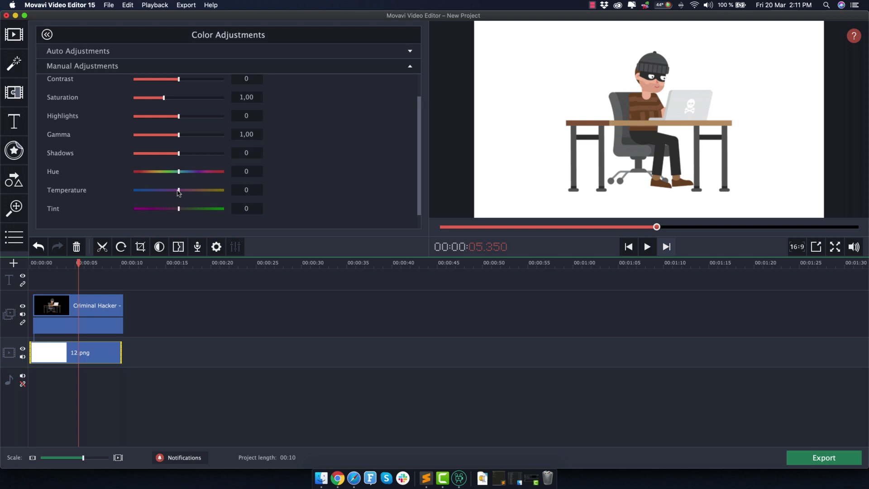
{"action": "mouse_move", "coordinate": [192, 199]}
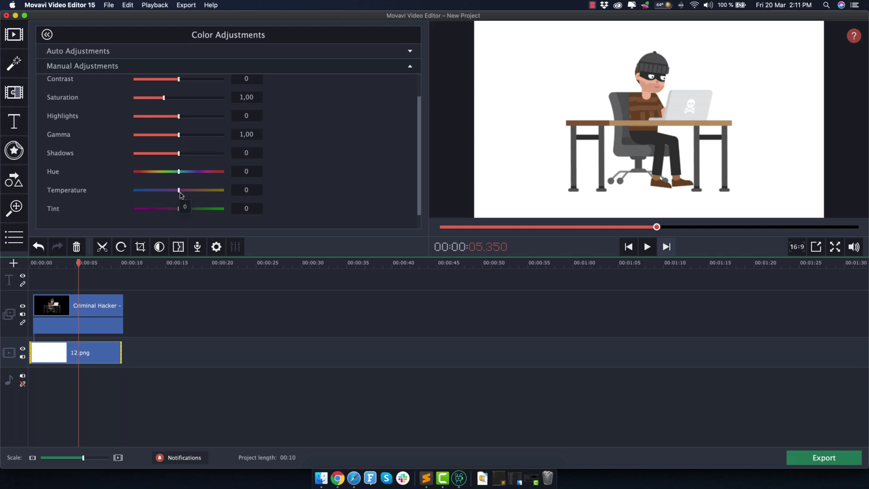
- Experiment with the Temperature slider from cool cyan to full yellow, ending back at neutral white
{"action": "left_click_drag", "start_coordinate": [178, 189], "coordinate": [192, 189]}
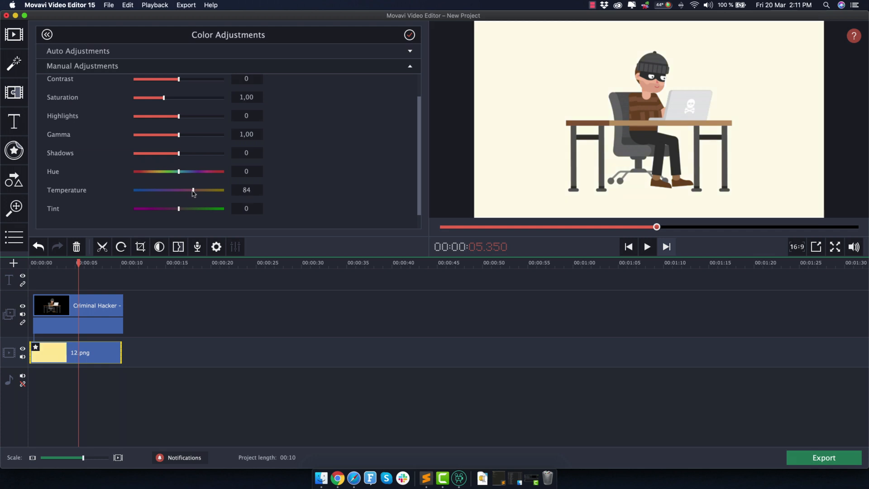
{"action": "left_click_drag", "start_coordinate": [192, 190], "coordinate": [166, 190]}
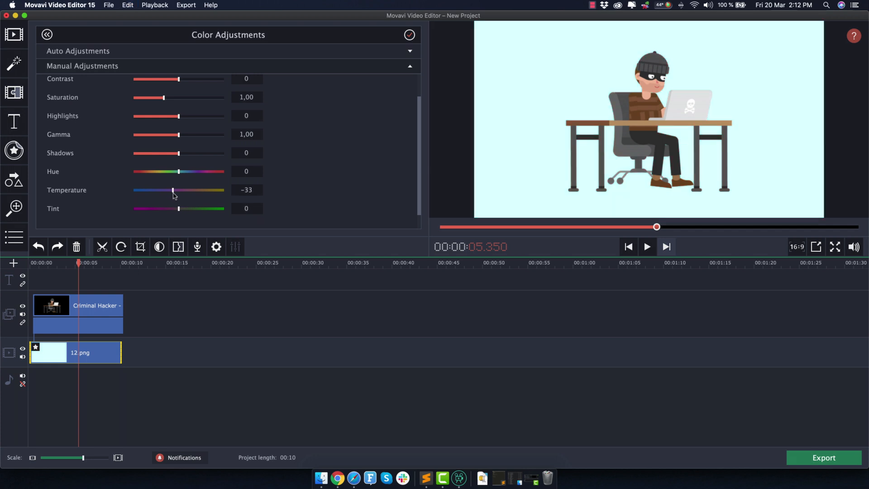
{"action": "left_click_drag", "start_coordinate": [172, 190], "coordinate": [139, 190]}
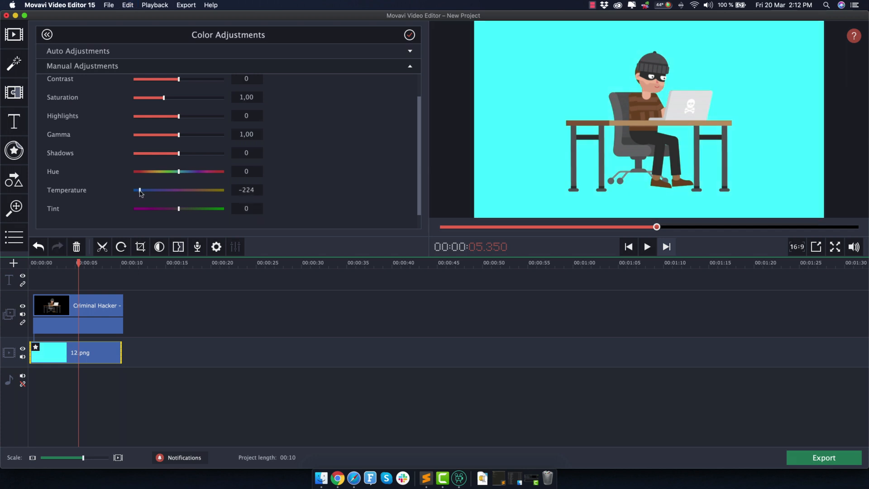
{"action": "left_click_drag", "start_coordinate": [140, 189], "coordinate": [137, 189]}
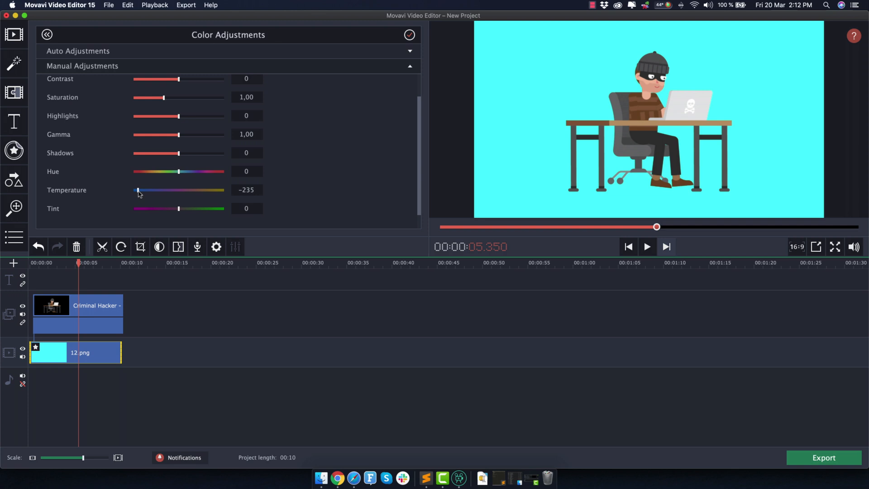
{"action": "left_click_drag", "start_coordinate": [138, 190], "coordinate": [223, 191]}
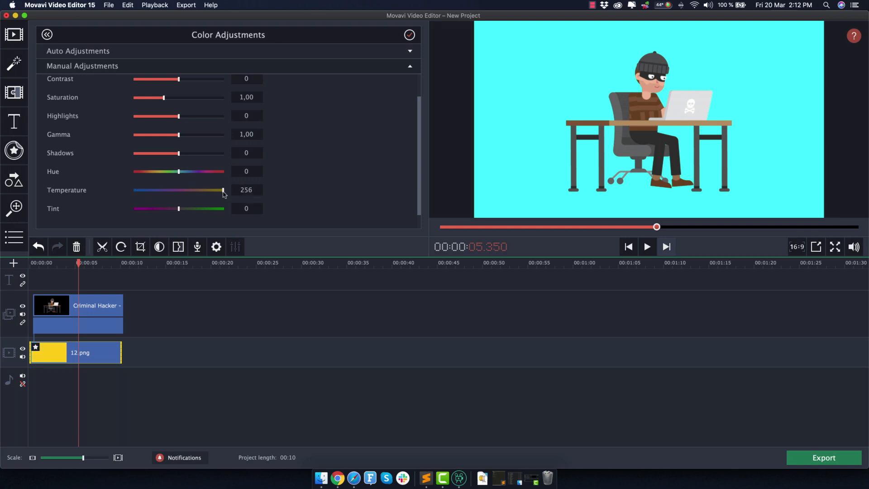
{"action": "left_click_drag", "start_coordinate": [224, 190], "coordinate": [196, 190]}
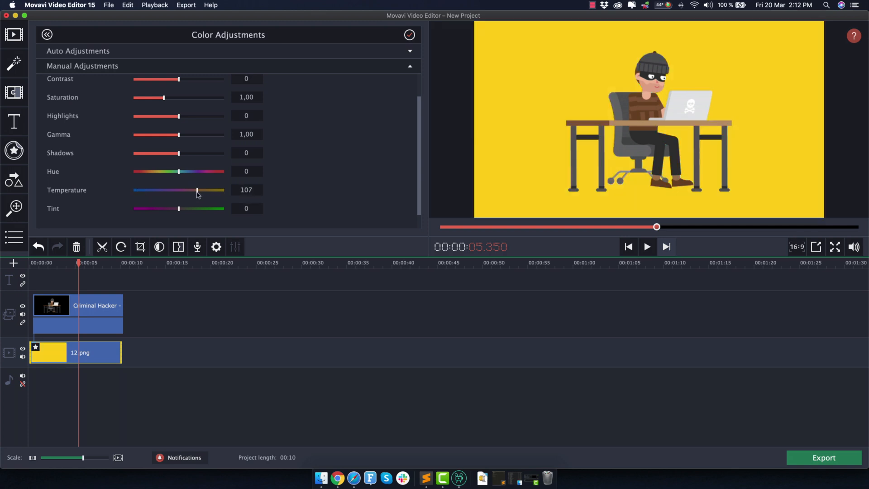
{"action": "left_click_drag", "start_coordinate": [196, 189], "coordinate": [178, 190]}
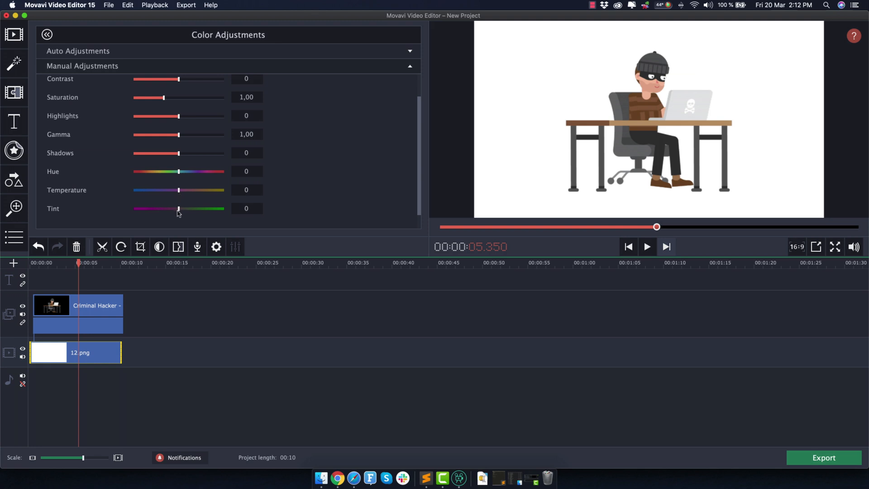
- Settle the background on temperature 107 and tint -28 for an orange-peach tone
{"action": "left_click_drag", "start_coordinate": [177, 208], "coordinate": [133, 208]}
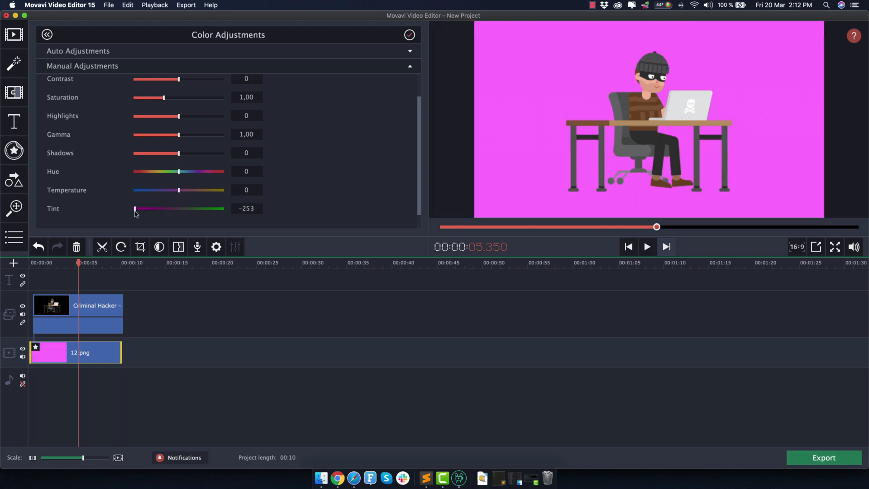
{"action": "left_click_drag", "start_coordinate": [134, 208], "coordinate": [216, 208]}
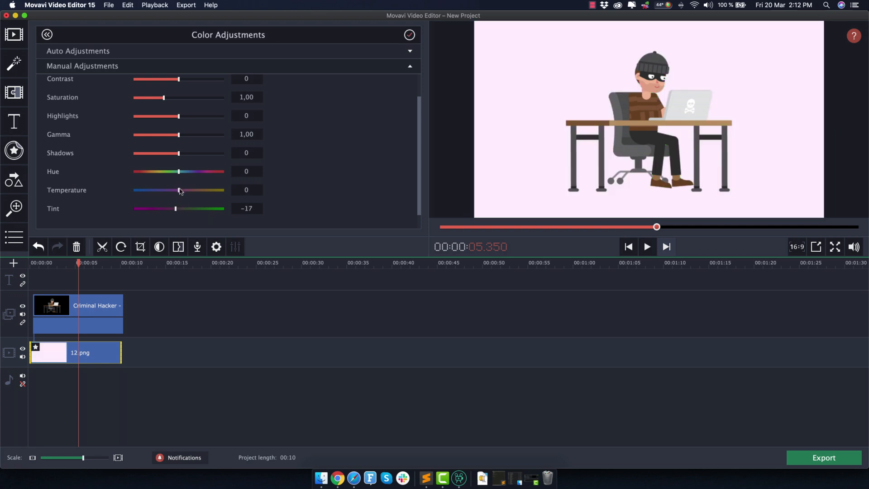
{"action": "left_click_drag", "start_coordinate": [179, 190], "coordinate": [196, 189]}
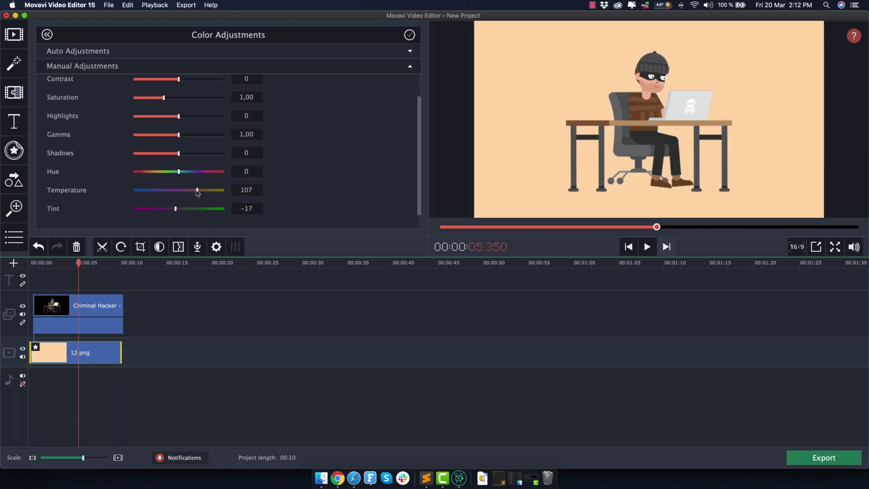
{"action": "left_click_drag", "start_coordinate": [175, 208], "coordinate": [196, 208]}
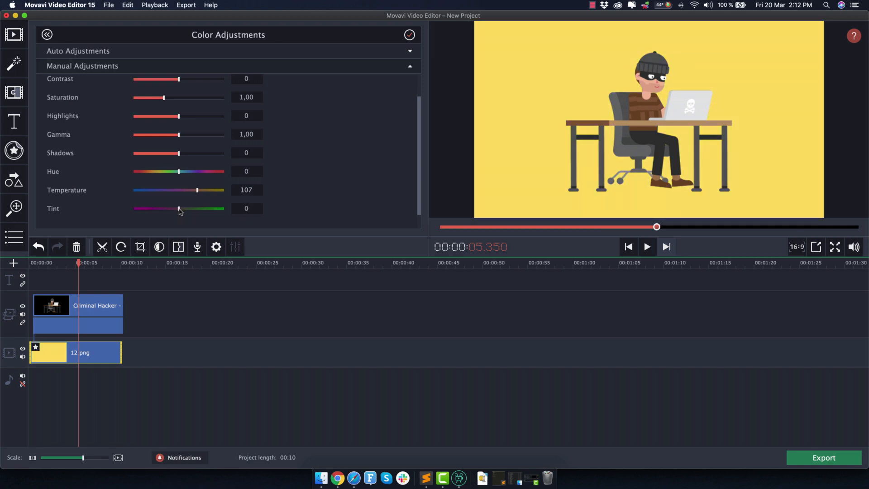
{"action": "left_click_drag", "start_coordinate": [178, 208], "coordinate": [173, 208]}
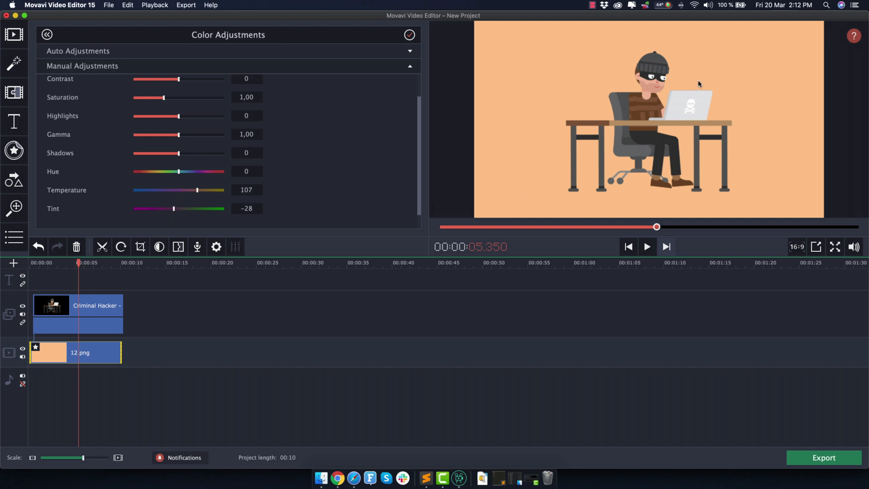
- Lower the background's Saturation to 0.40, softening the peach to a pale cream
{"action": "left_click_drag", "start_coordinate": [164, 97], "coordinate": [164, 98]}
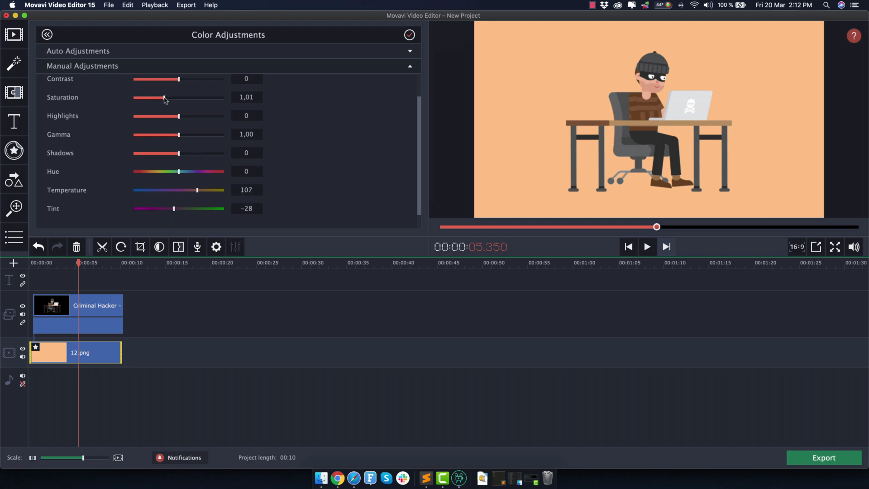
{"action": "left_click_drag", "start_coordinate": [164, 97], "coordinate": [154, 98]}
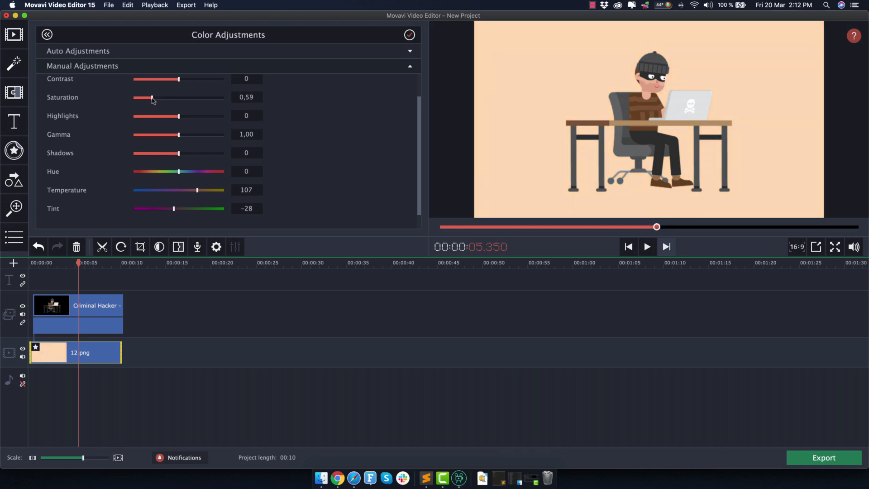
{"action": "left_click_drag", "start_coordinate": [151, 98], "coordinate": [150, 98]}
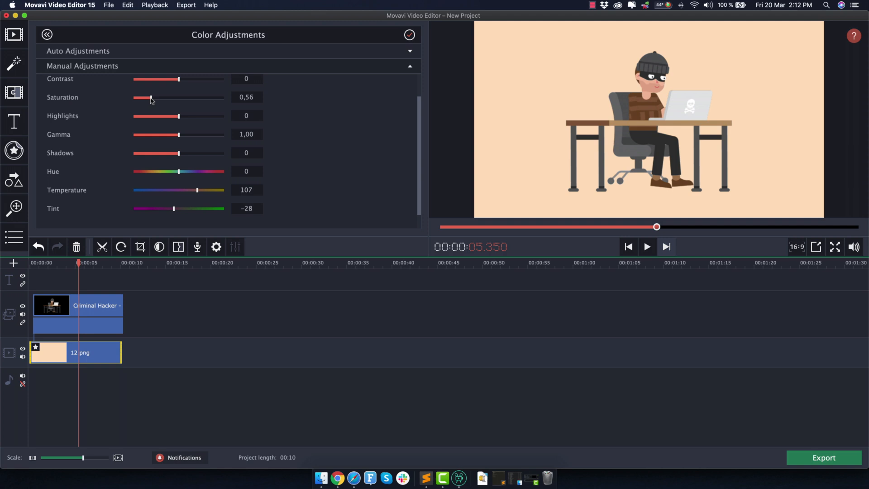
{"action": "left_click_drag", "start_coordinate": [151, 98], "coordinate": [146, 98]}
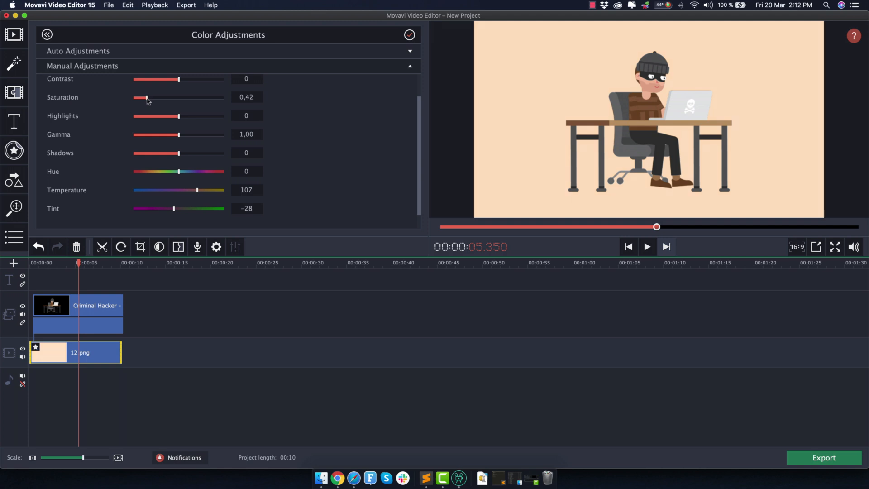
{"action": "left_click_drag", "start_coordinate": [147, 96], "coordinate": [144, 97]}
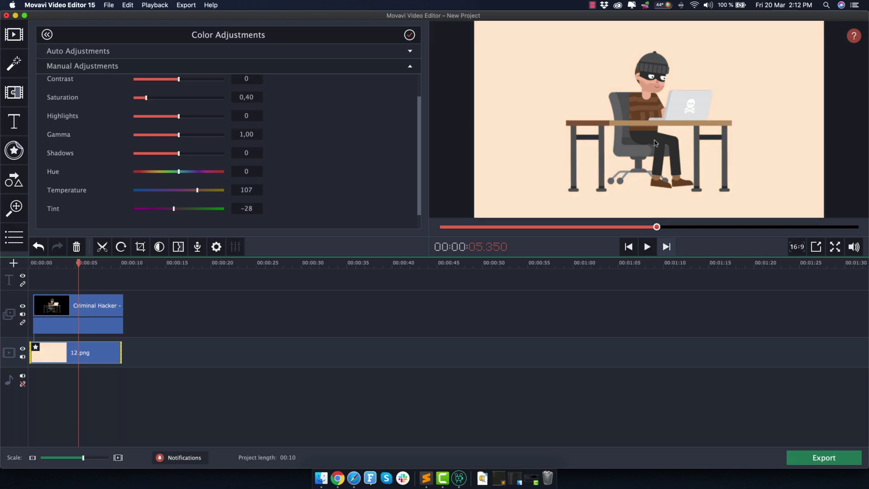
{"action": "mouse_move", "coordinate": [541, 91]}
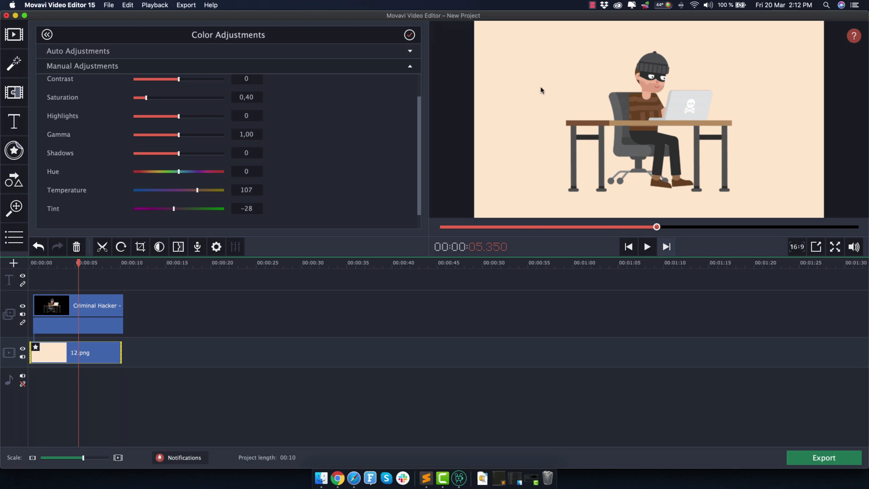
{"action": "mouse_move", "coordinate": [643, 132]}
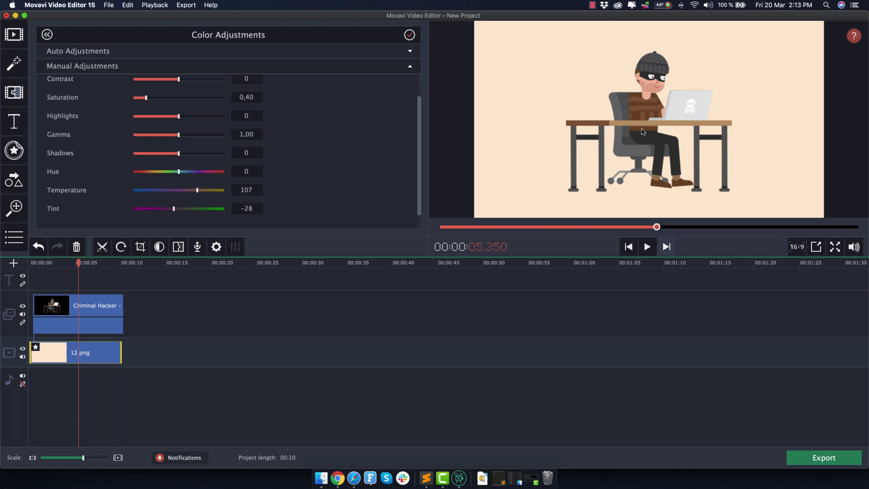
{"action": "mouse_move", "coordinate": [521, 171]}
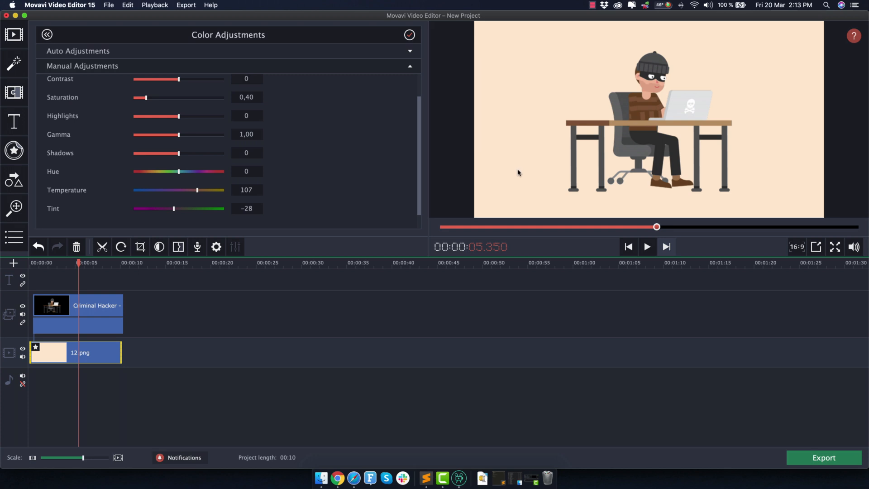
{"action": "mouse_move", "coordinate": [643, 141]}
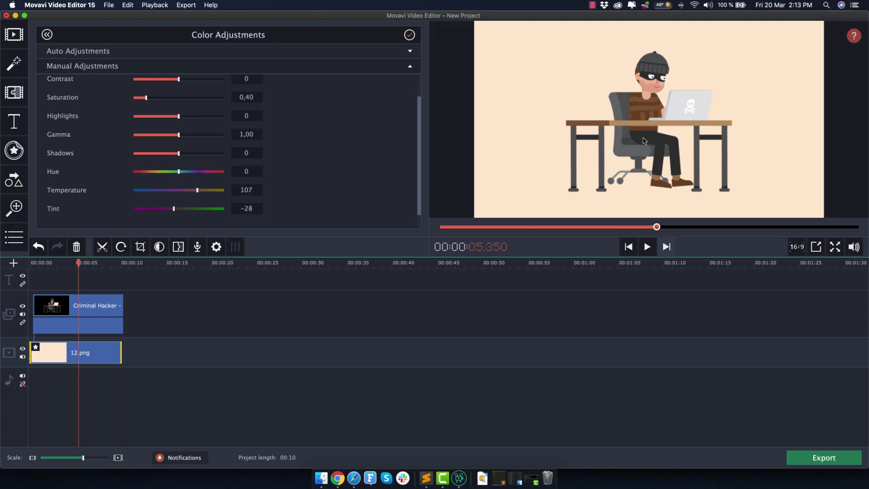